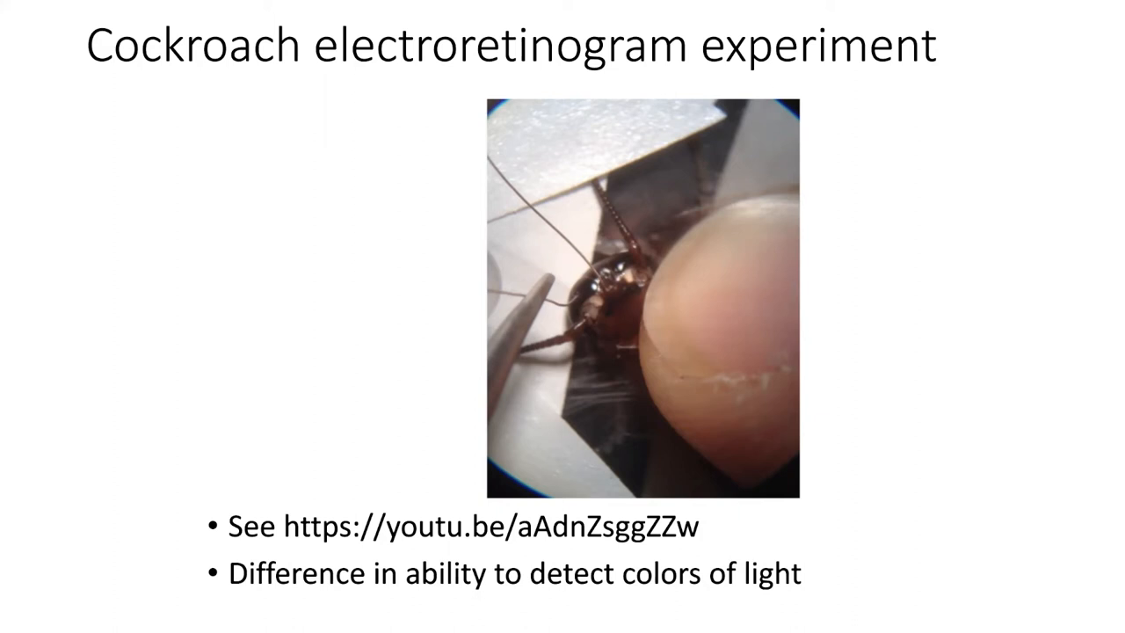
{"action": "mouse_move", "coordinate": [396, 359]}
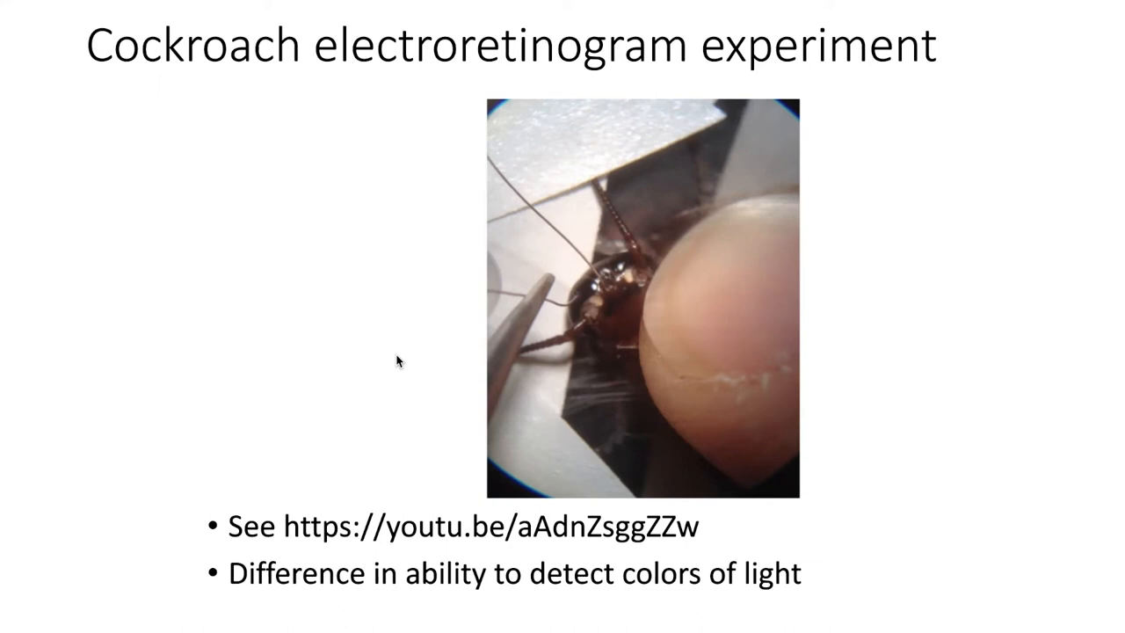
- Advance to the 'Logical method' slide with blue, green and red columns for roaches a–x
{"action": "key", "text": "Right"}
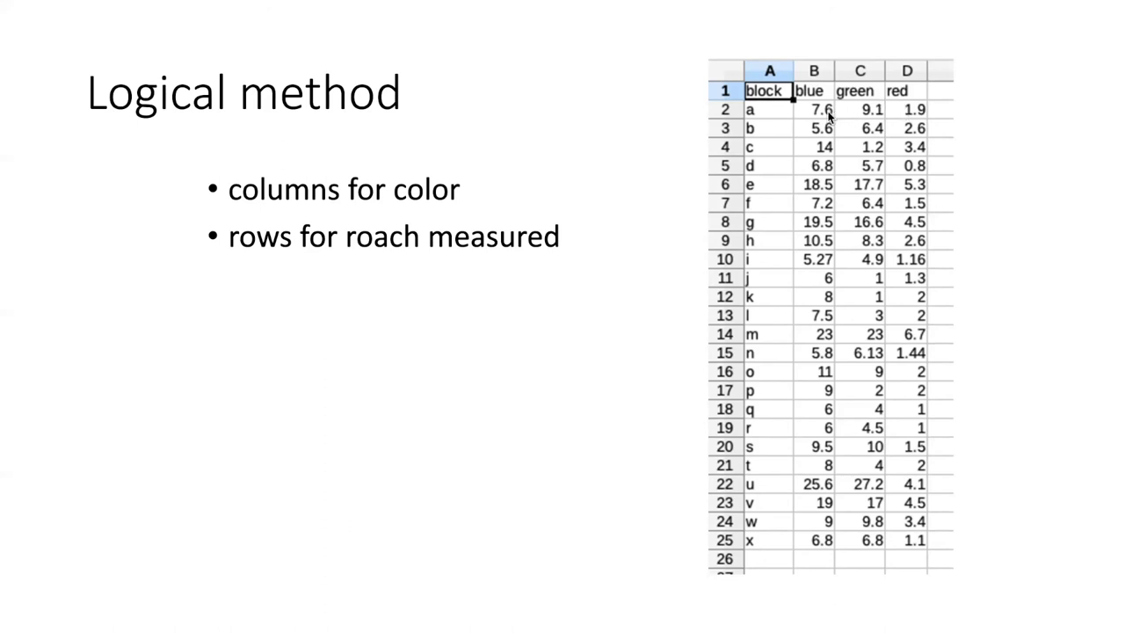
{"action": "mouse_move", "coordinate": [611, 181]}
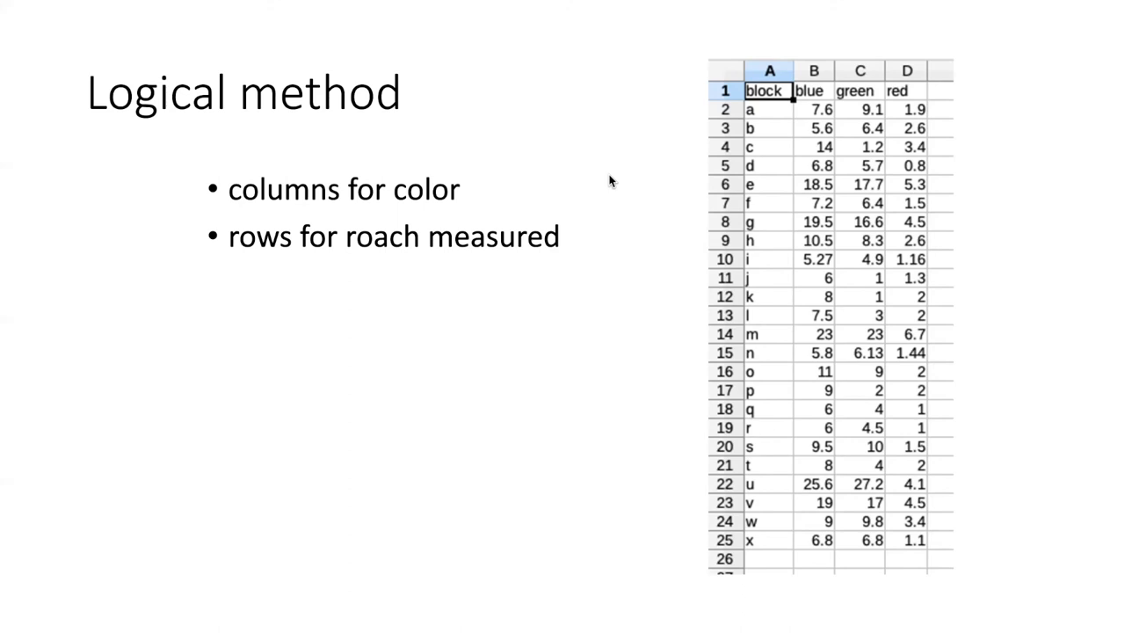
{"action": "mouse_move", "coordinate": [857, 434]}
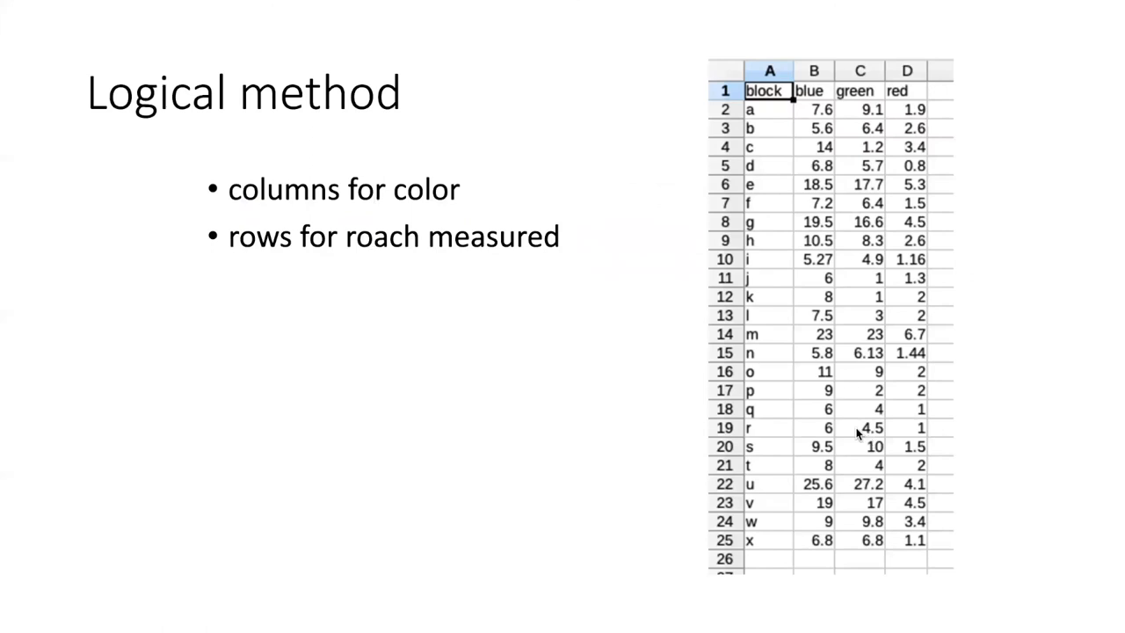